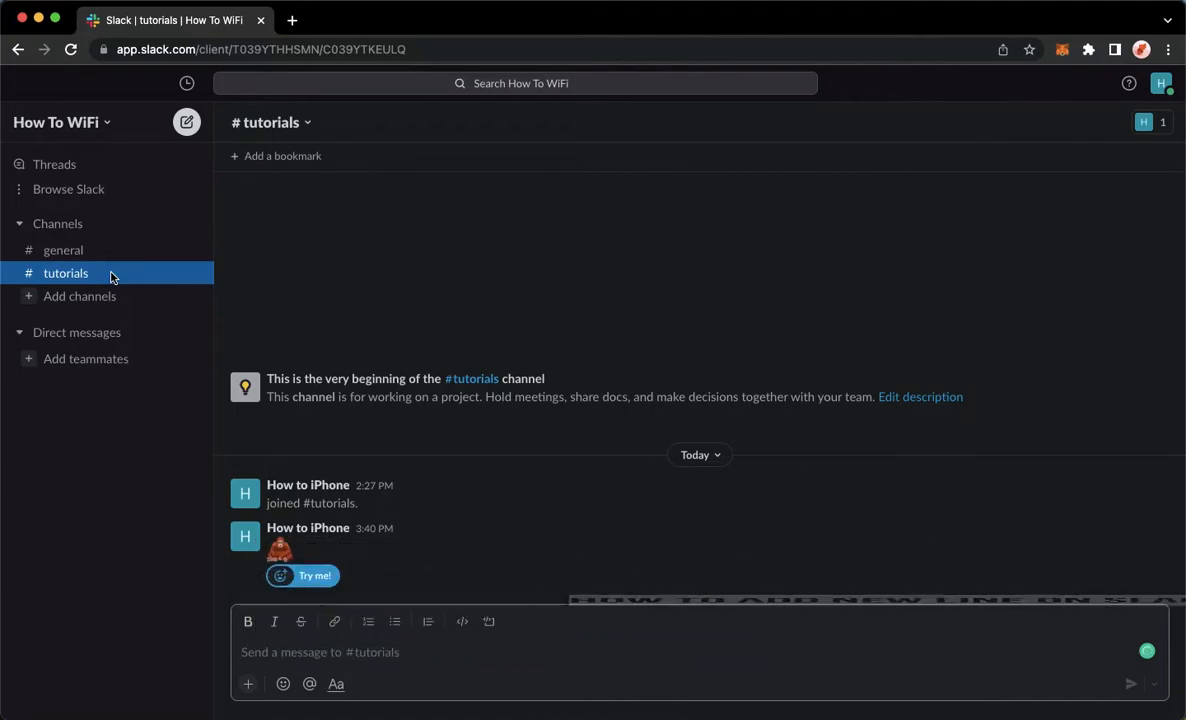
{"action": "mouse_move", "coordinate": [95, 481]}
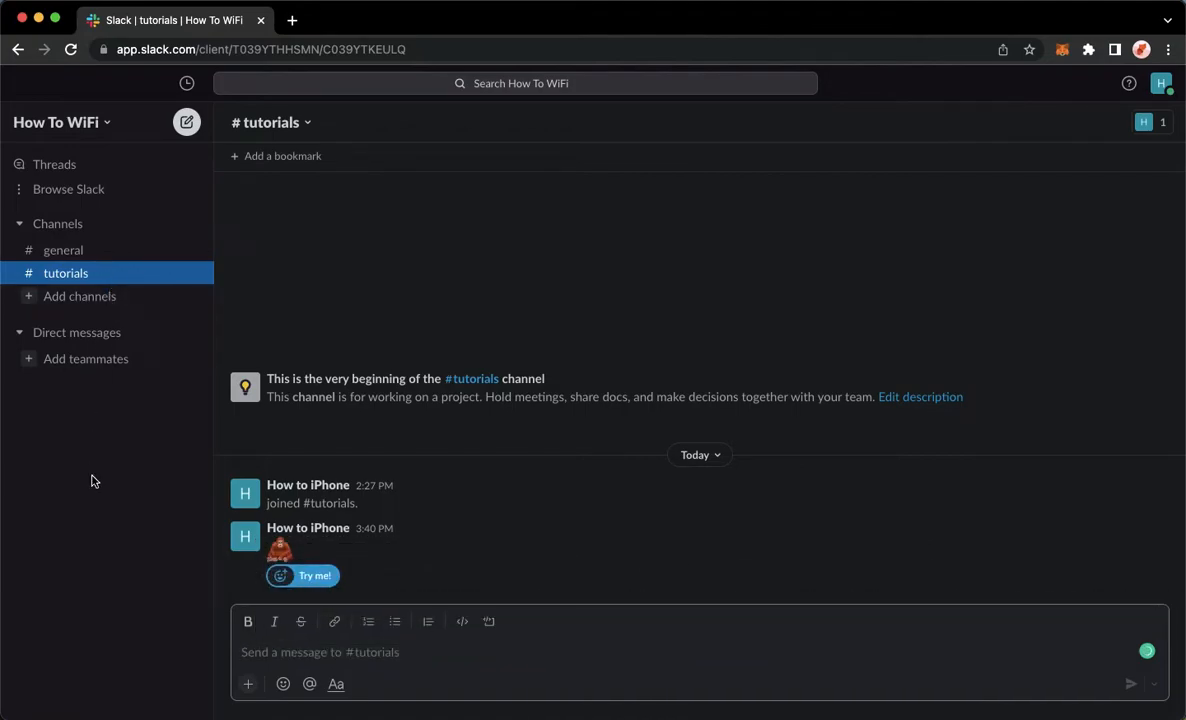
{"action": "mouse_move", "coordinate": [143, 461]}
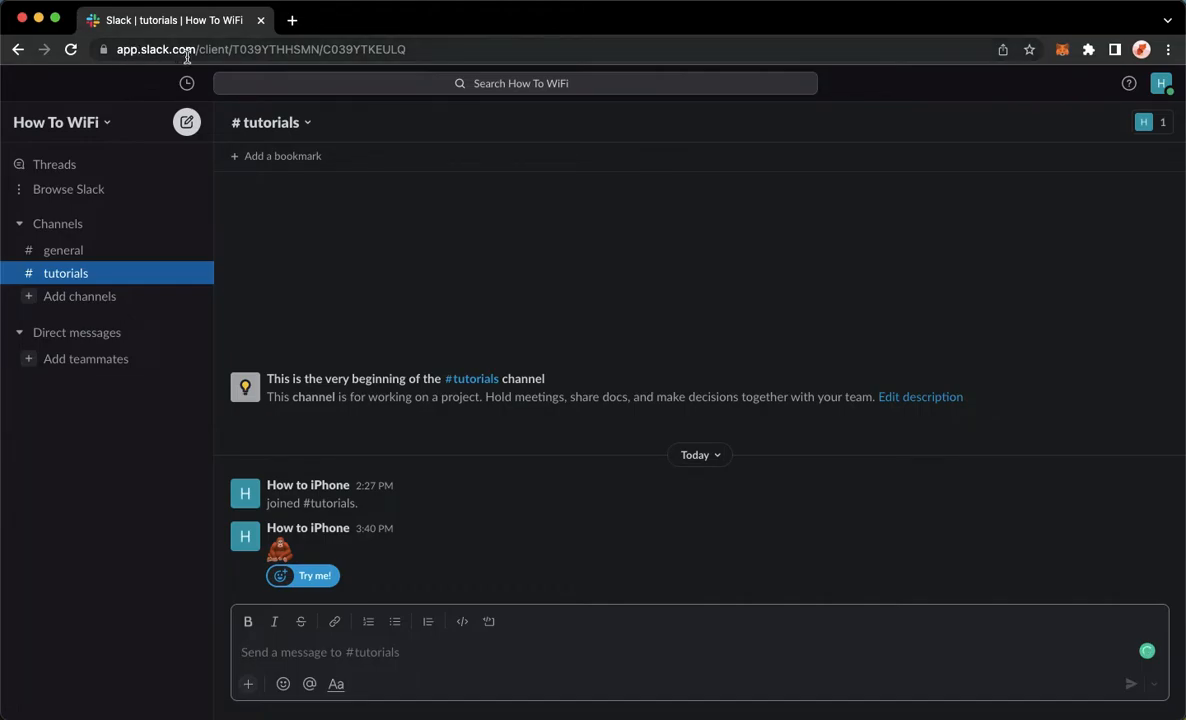
{"action": "mouse_move", "coordinate": [146, 88]}
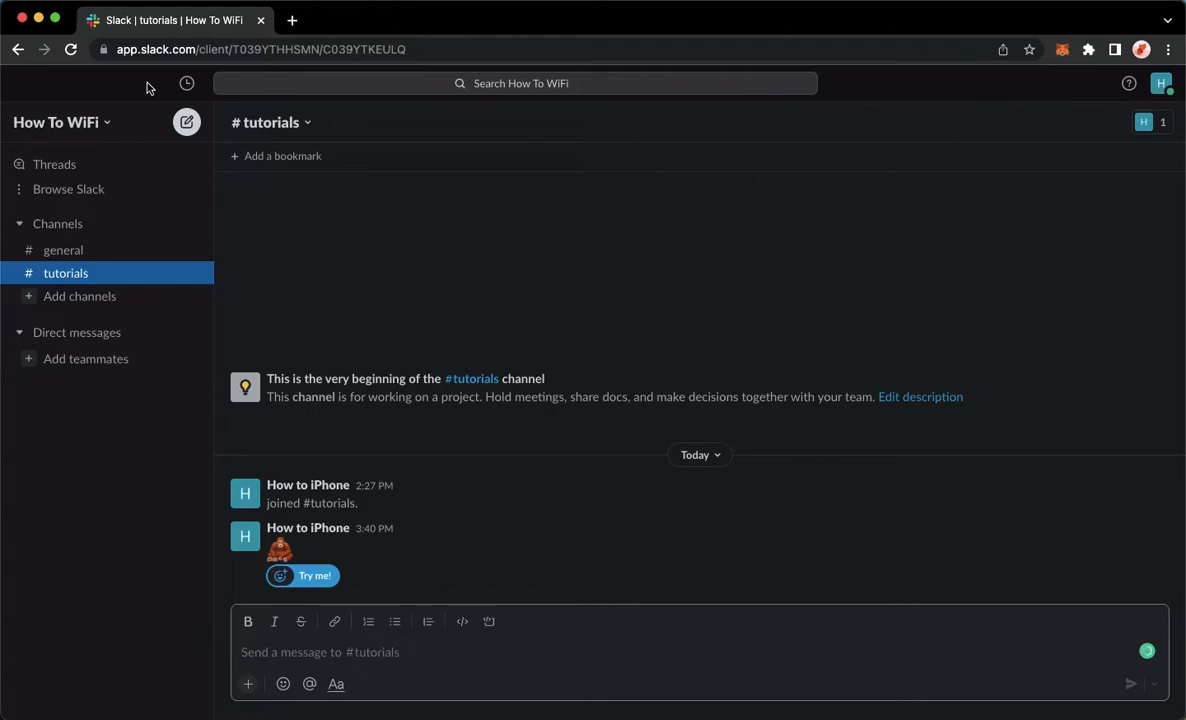
{"action": "mouse_move", "coordinate": [126, 273]}
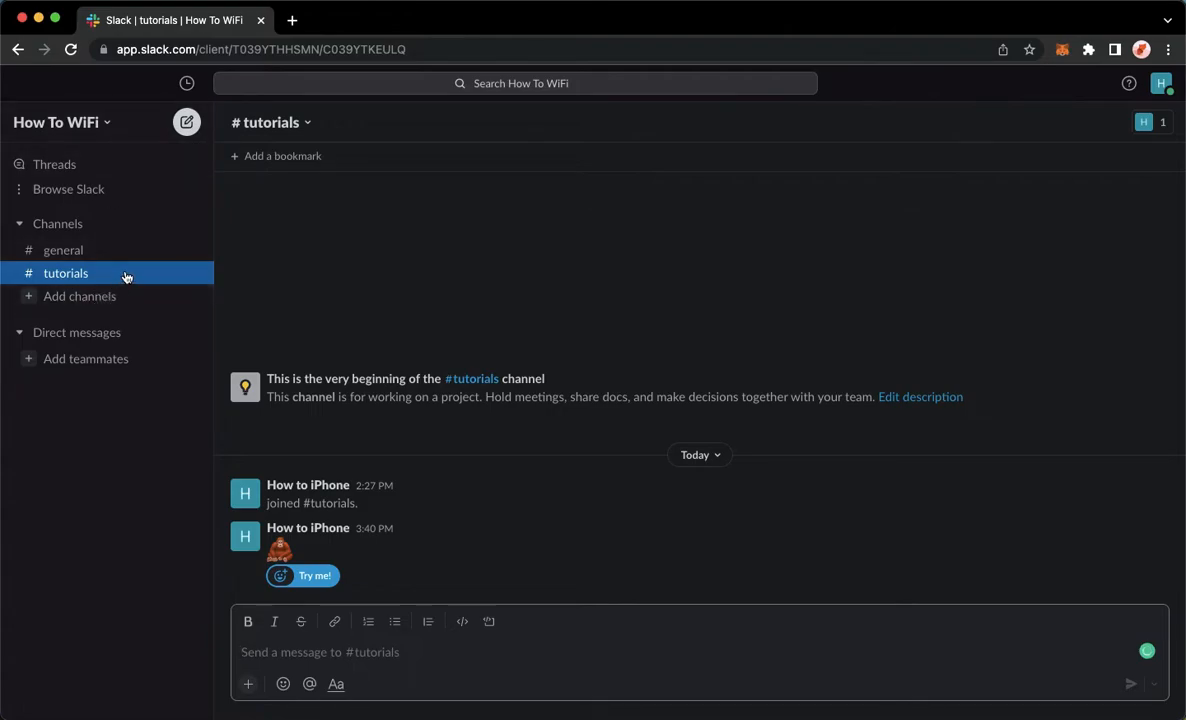
{"action": "mouse_move", "coordinate": [140, 272]}
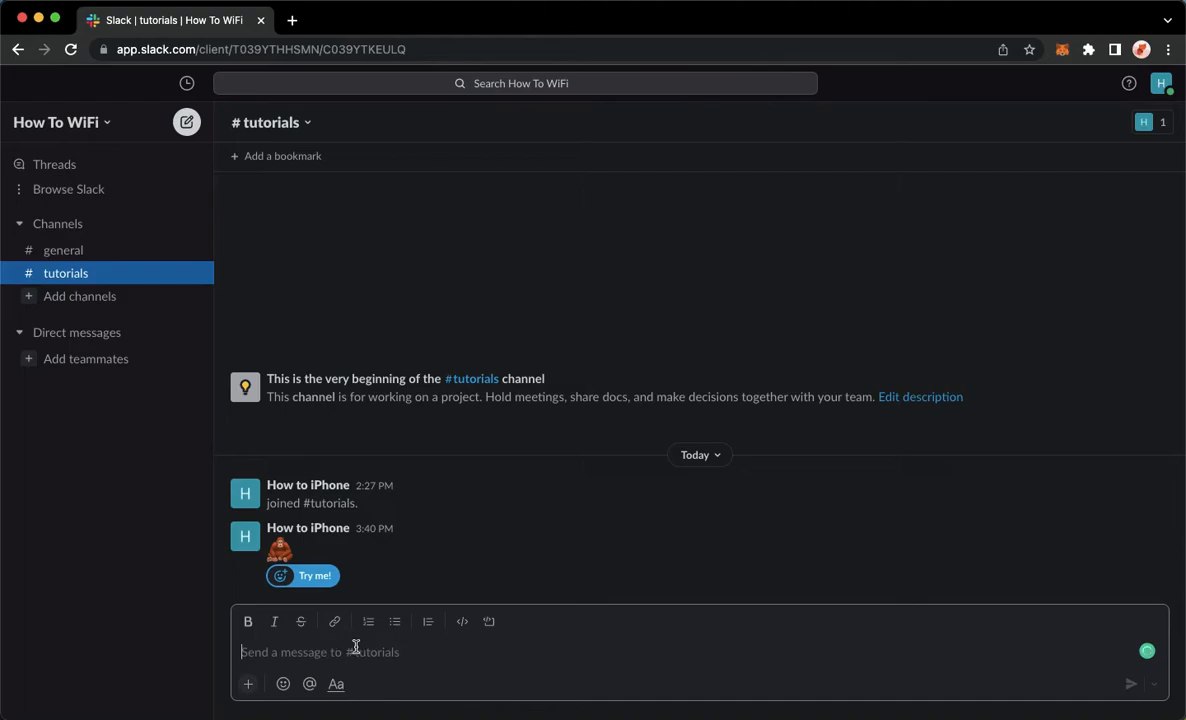
{"action": "mouse_move", "coordinate": [306, 645]}
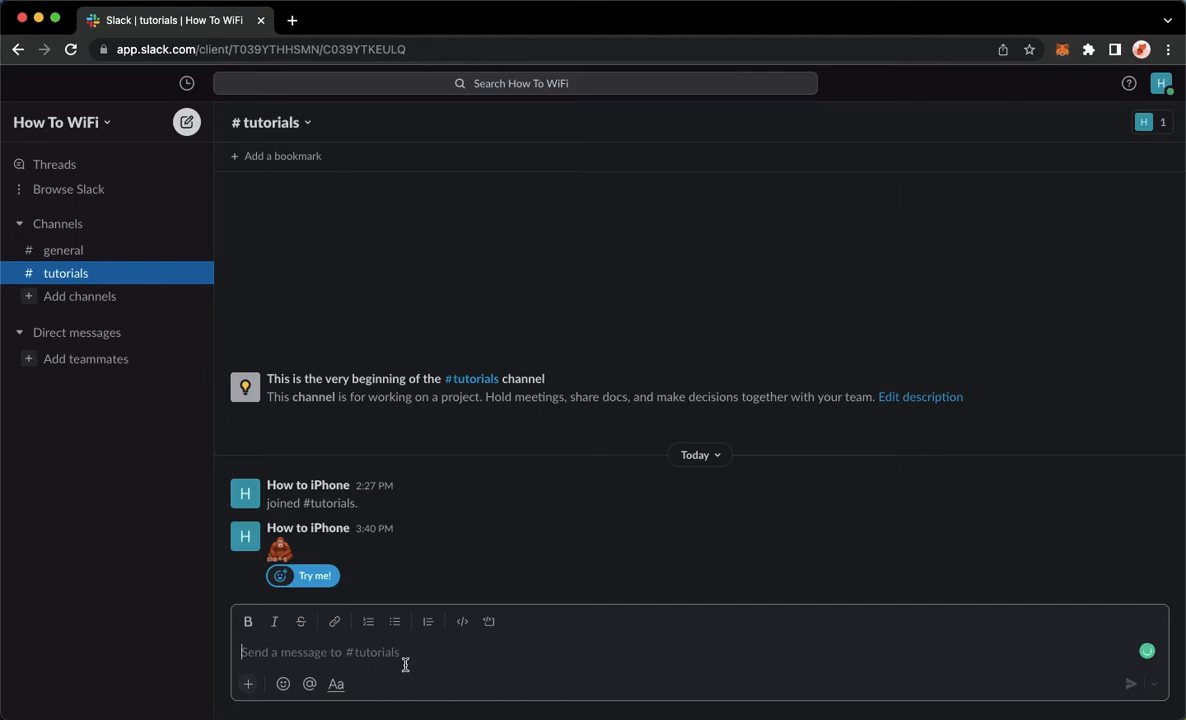
{"action": "mouse_move", "coordinate": [470, 657]}
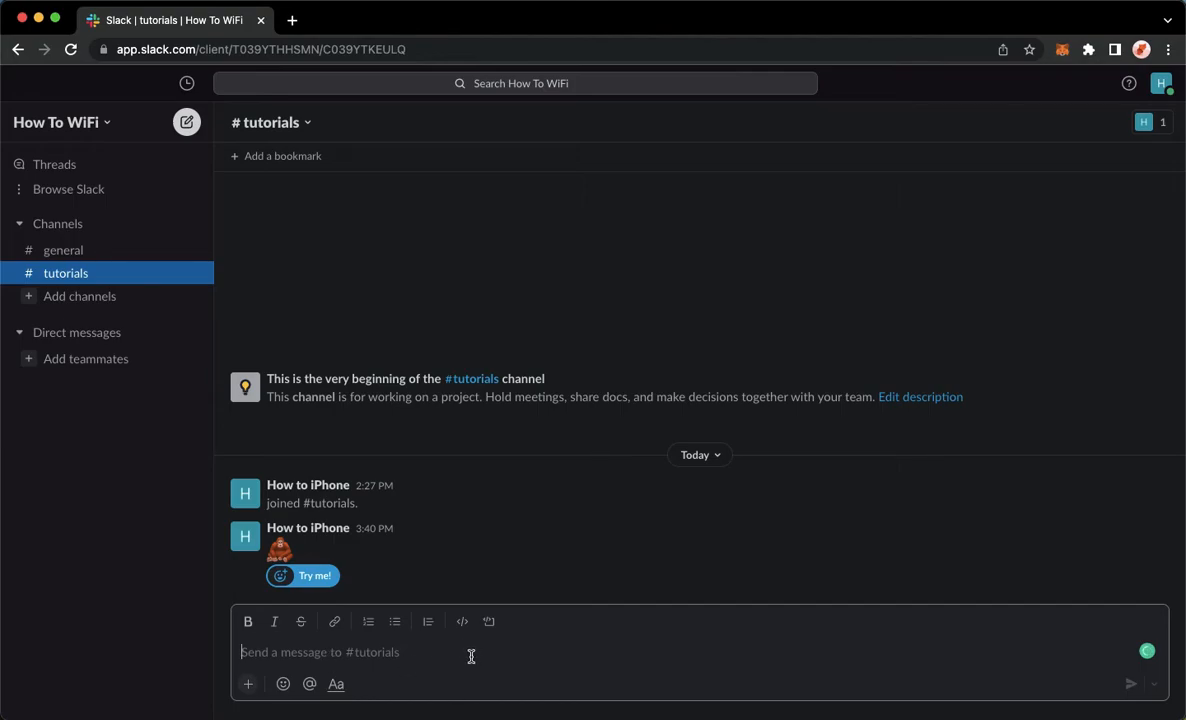